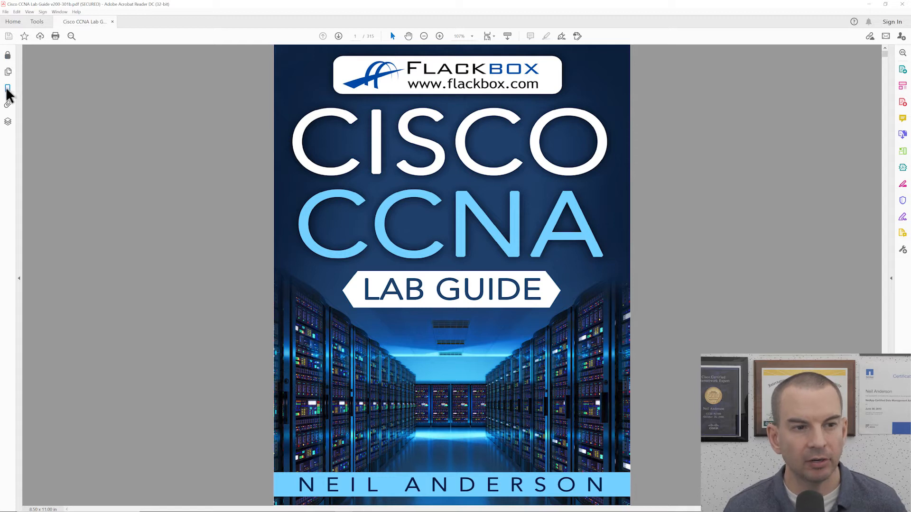
- Show the CCNA Lab Guide's bookmark list in the left navigation pane
left_click(8, 87)
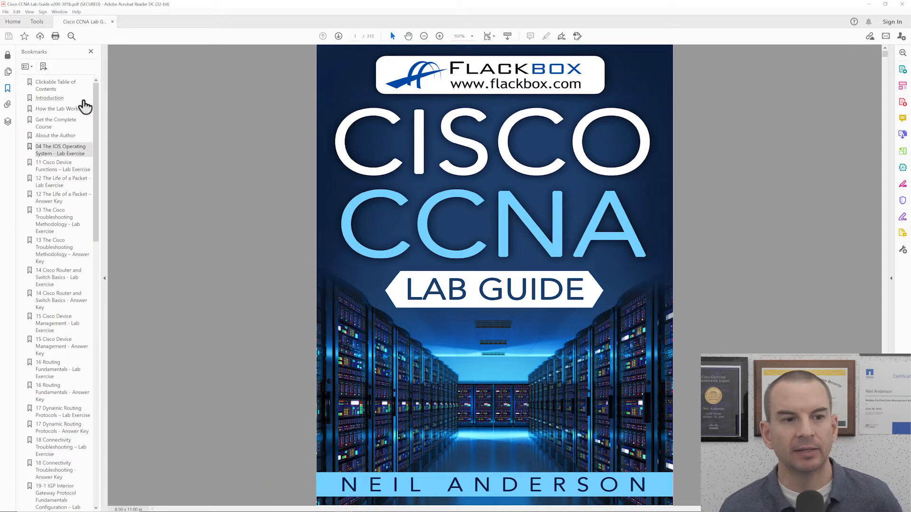
mouse_move(76, 146)
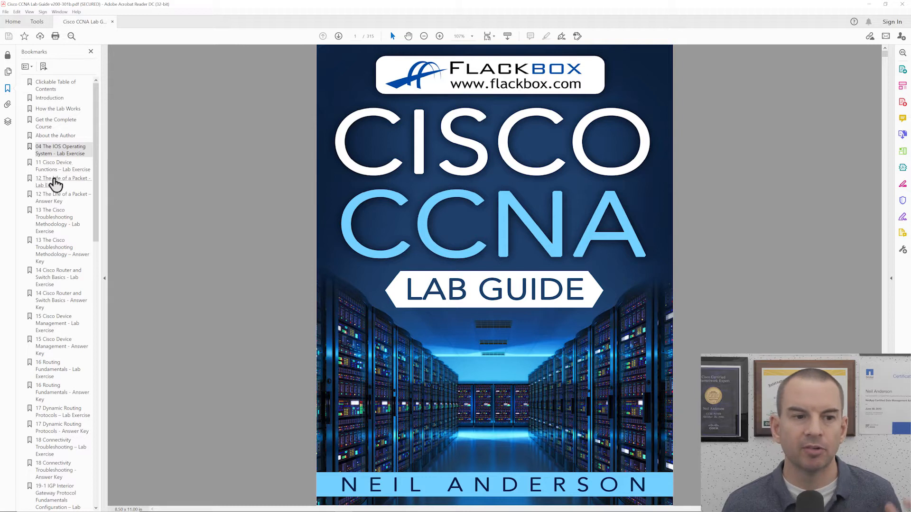
mouse_move(195, 183)
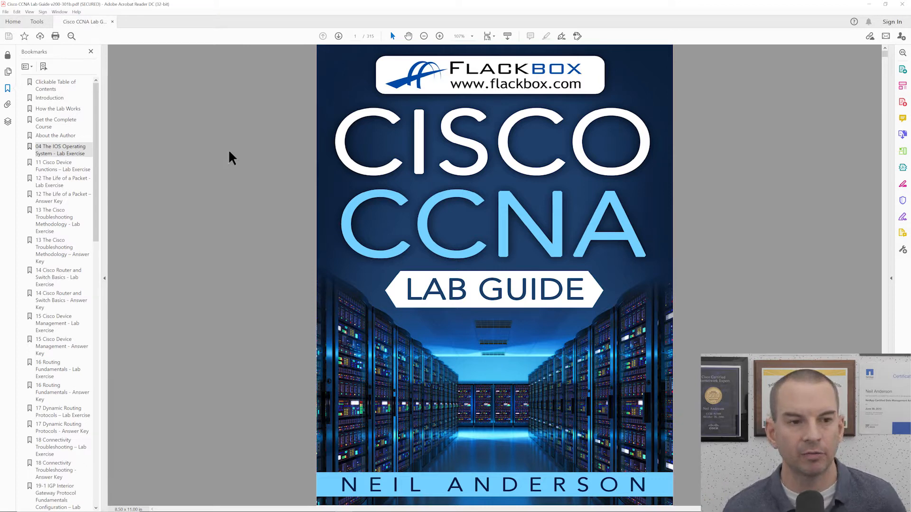
- Jump to the '04 The IOS Operating System - Lab Exercise' page via its bookmark
left_click(60, 149)
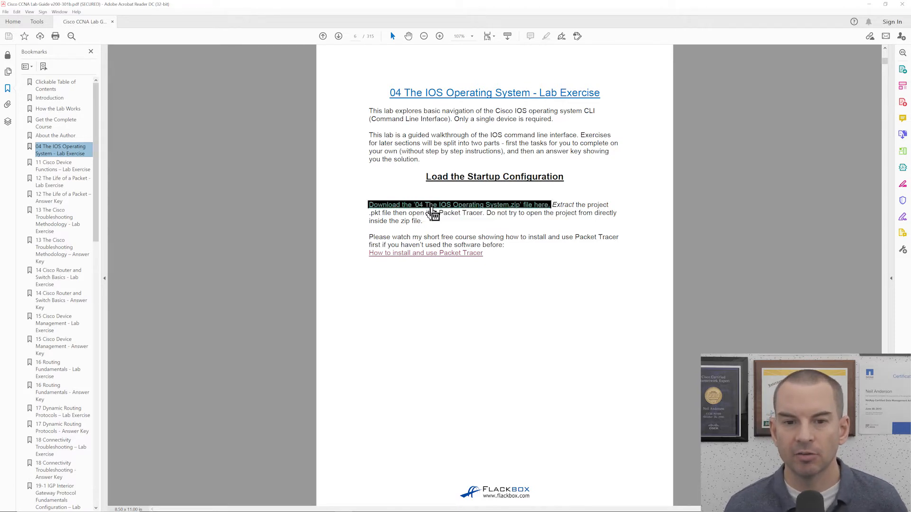
- Follow the guide's link to Flackbox CCNA Project Files, download '04 The IOS Operating System' zip and open it
left_click(459, 205)
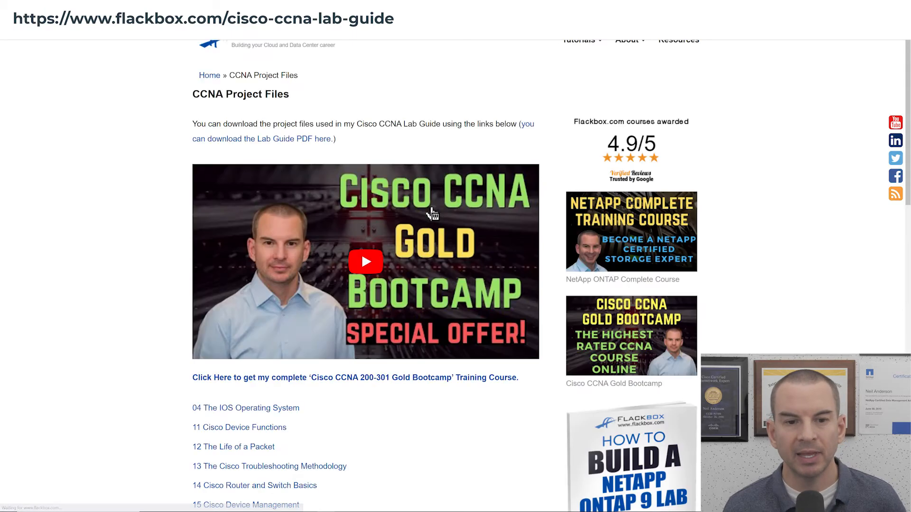
scroll("down", 3)
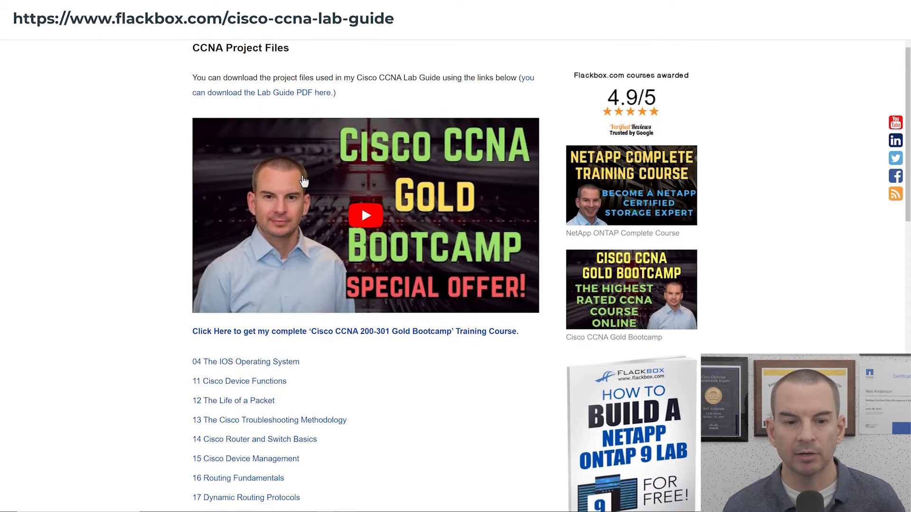
scroll("down", 3)
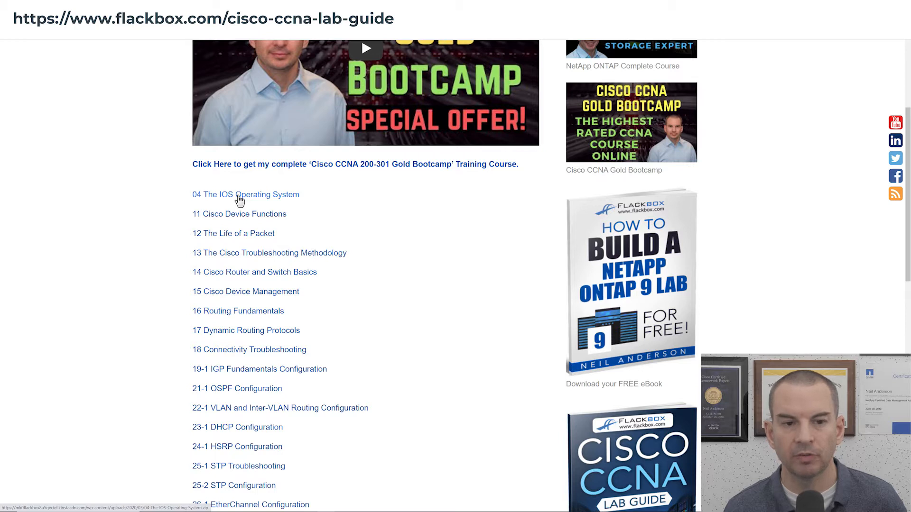
left_click(245, 194)
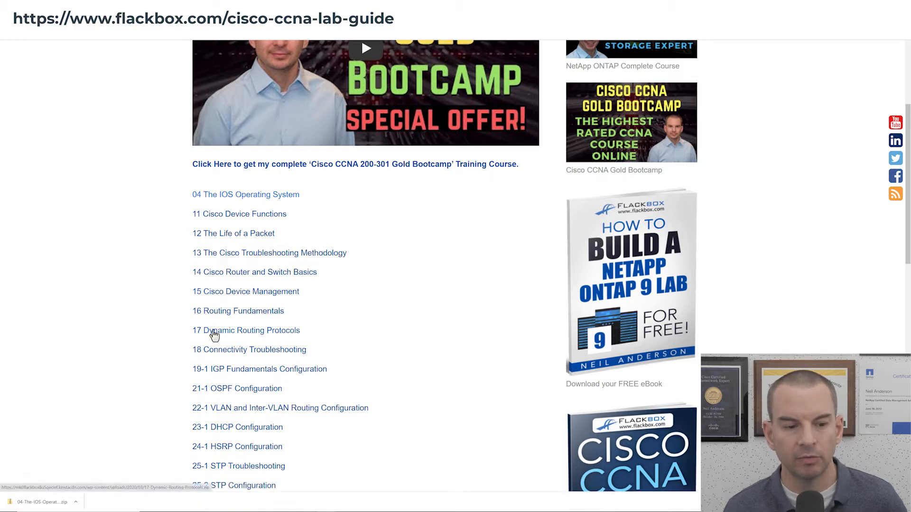
left_click(41, 501)
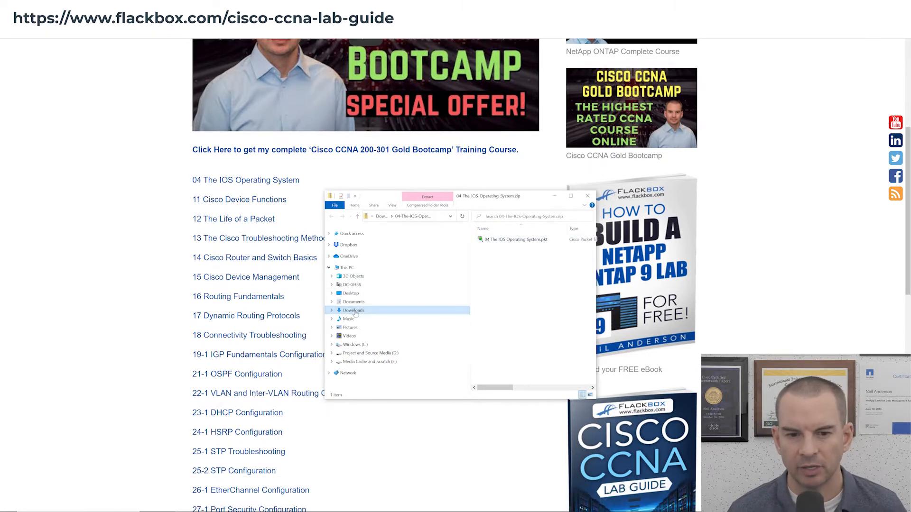
- In Downloads, extract the lab zip here to get '04 The IOS Operating System.pkt'
left_click(353, 309)
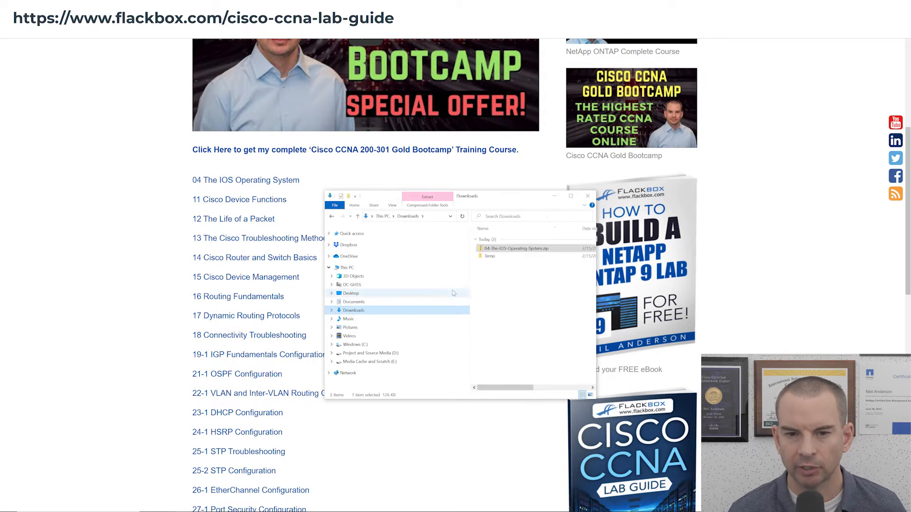
left_click(517, 248)
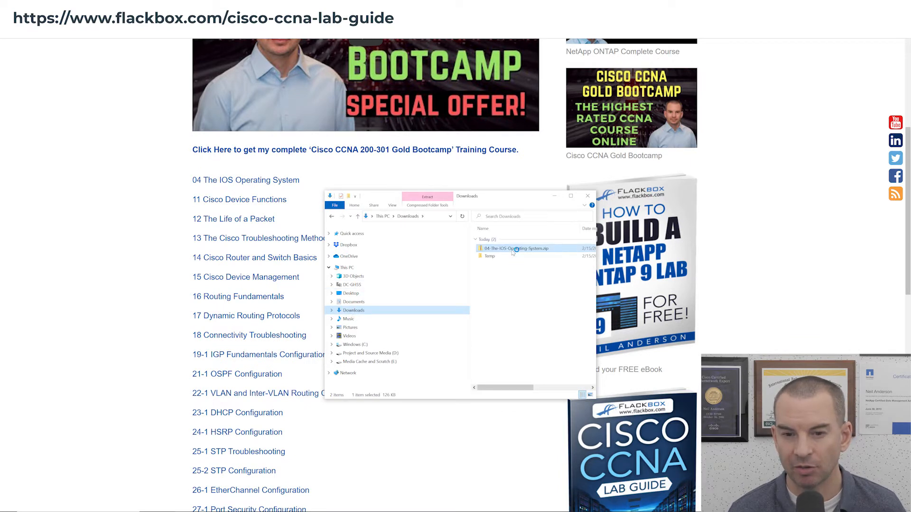
mouse_move(520, 249)
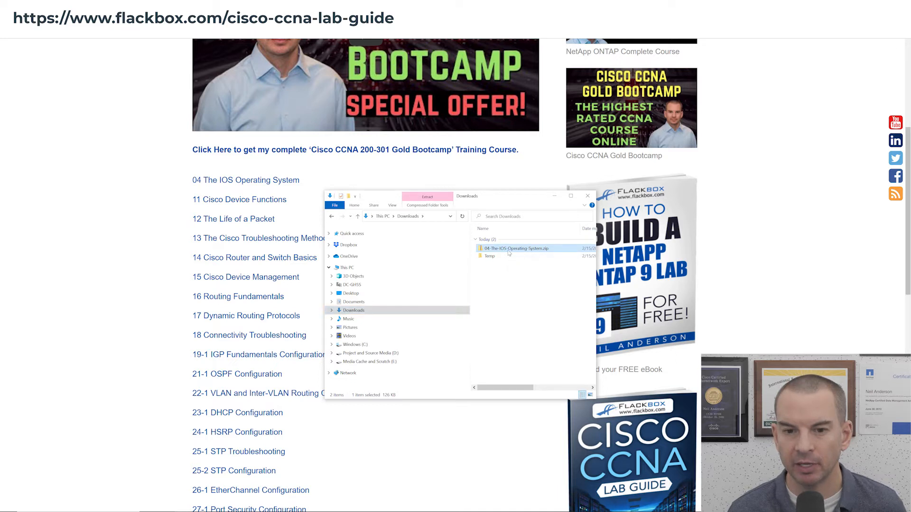
right_click(511, 248)
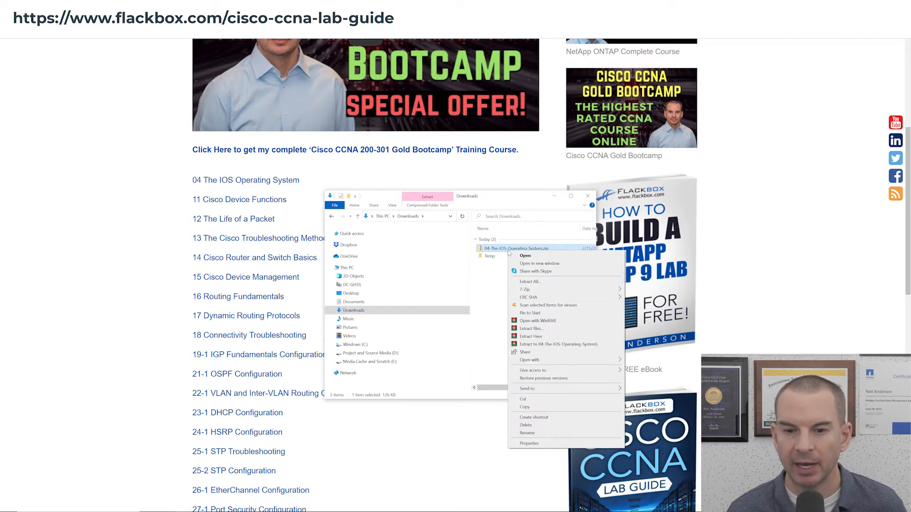
mouse_move(534, 336)
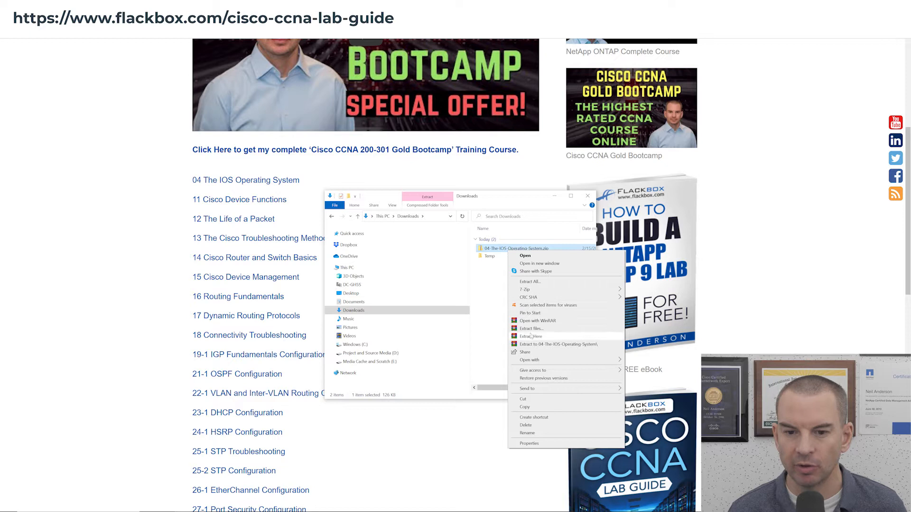
left_click(514, 308)
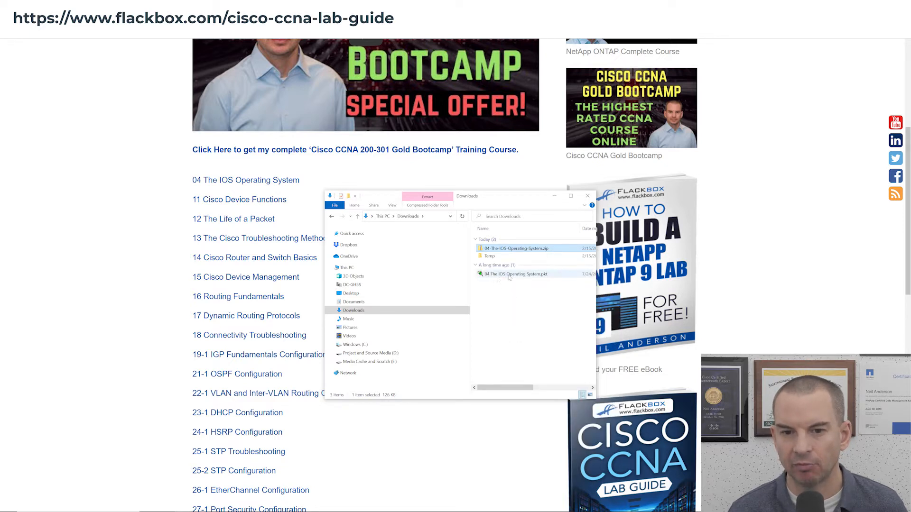
mouse_move(509, 273)
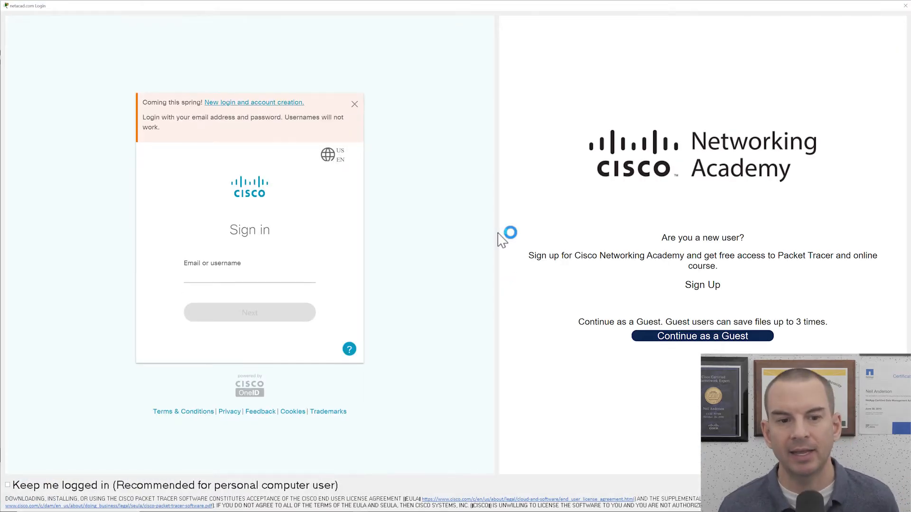
mouse_move(483, 250)
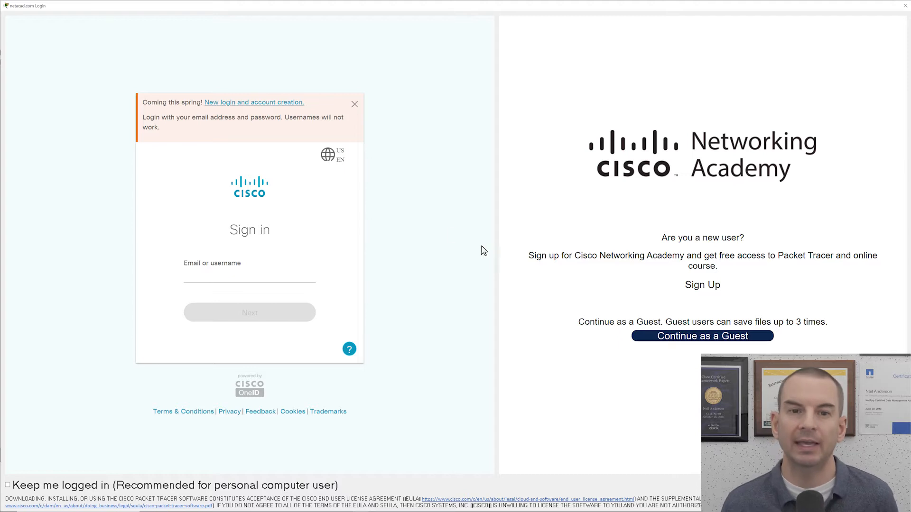
- Dismiss the login notice and enter the Networking Academy username and password
left_click(354, 104)
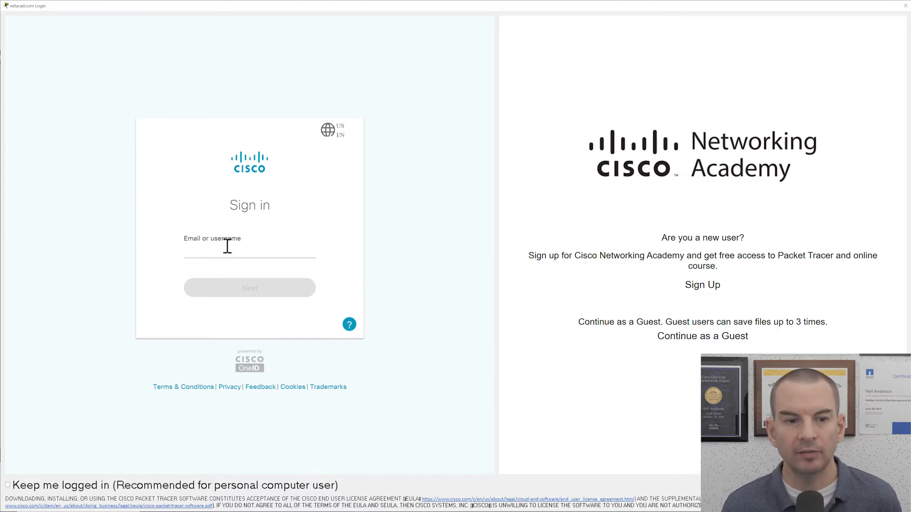
left_click(250, 287)
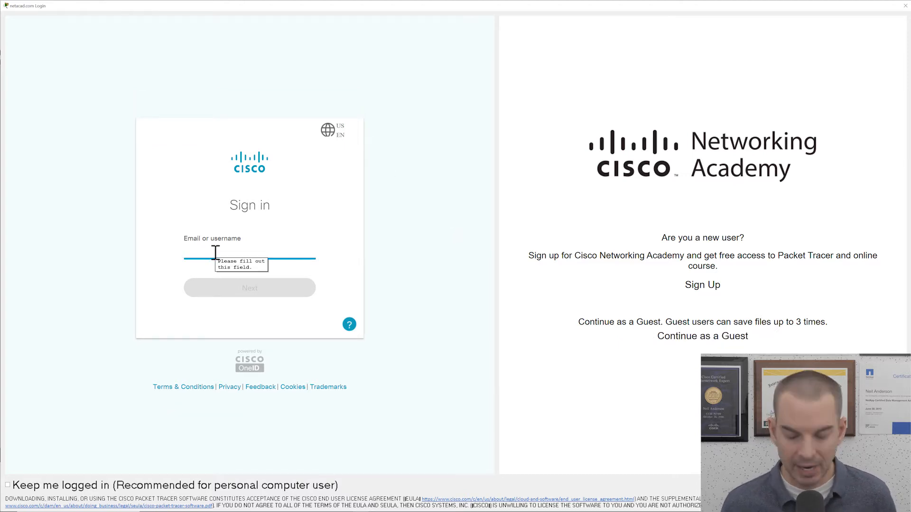
type("username")
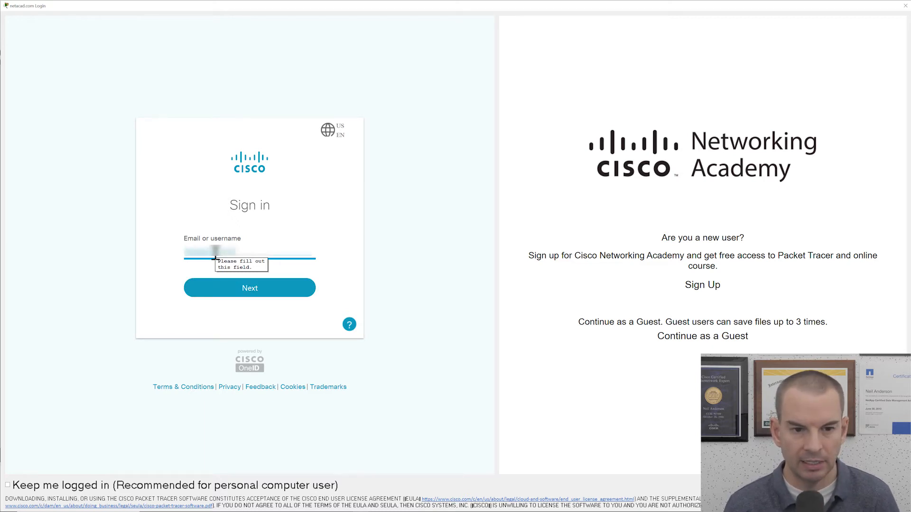
left_click(250, 287)
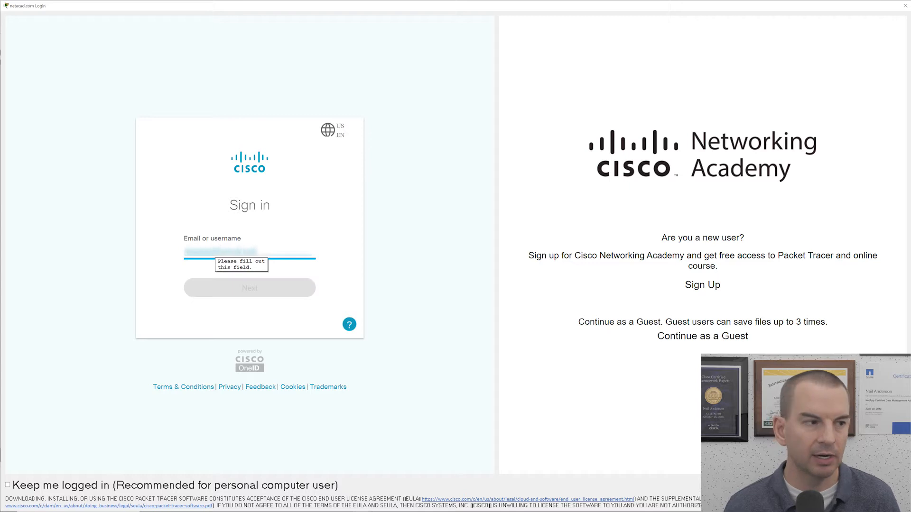
left_click(249, 288)
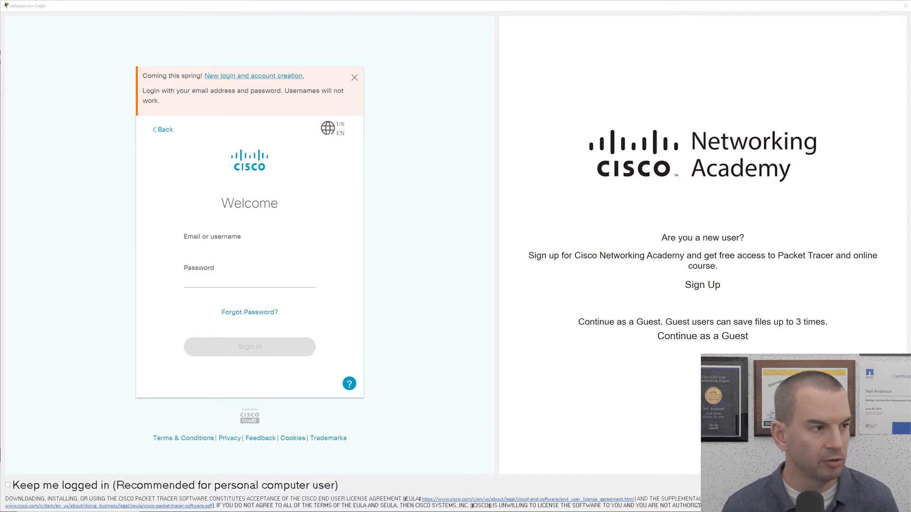
type("password")
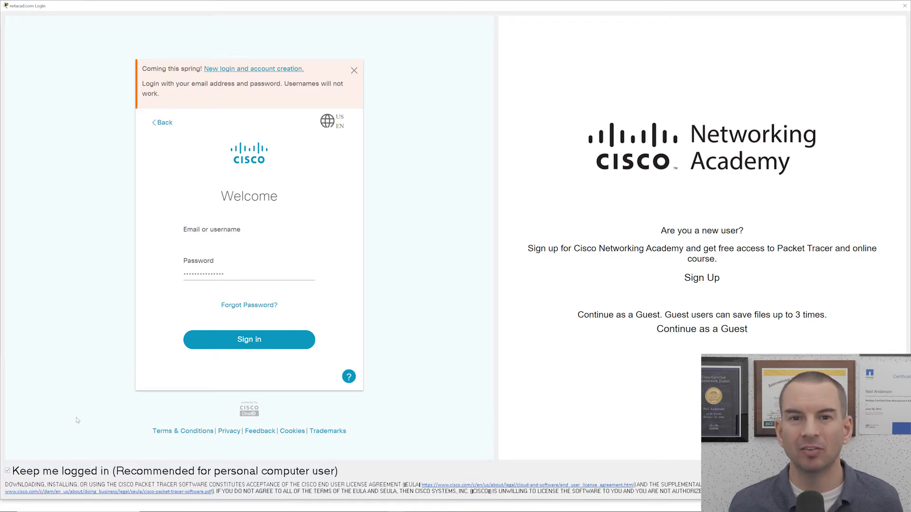
mouse_move(147, 382)
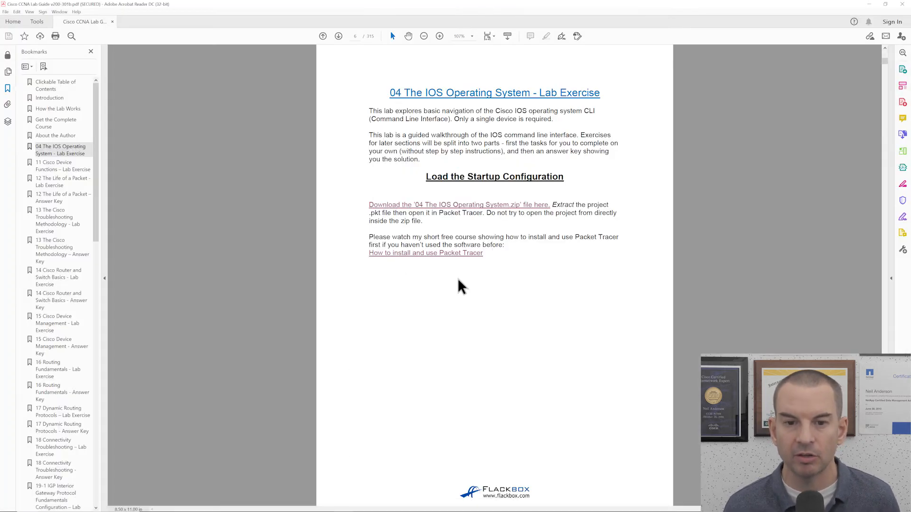
- Scroll the IOS lab guide down to its 'Connect To Your Device' console steps
scroll("down", 3)
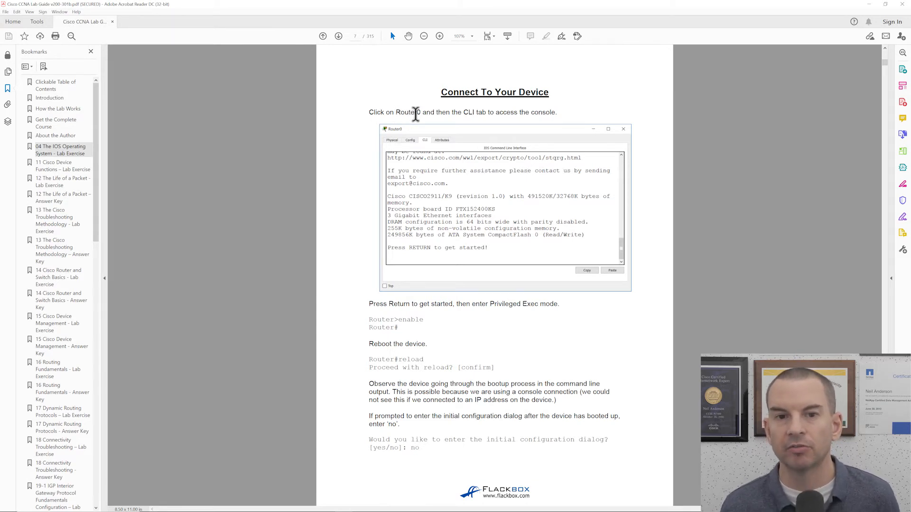
mouse_move(319, 300)
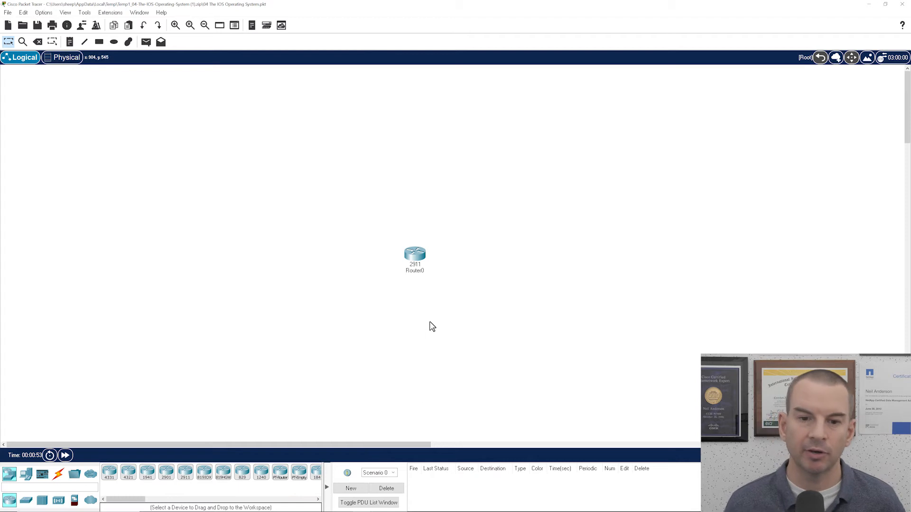
mouse_move(416, 260)
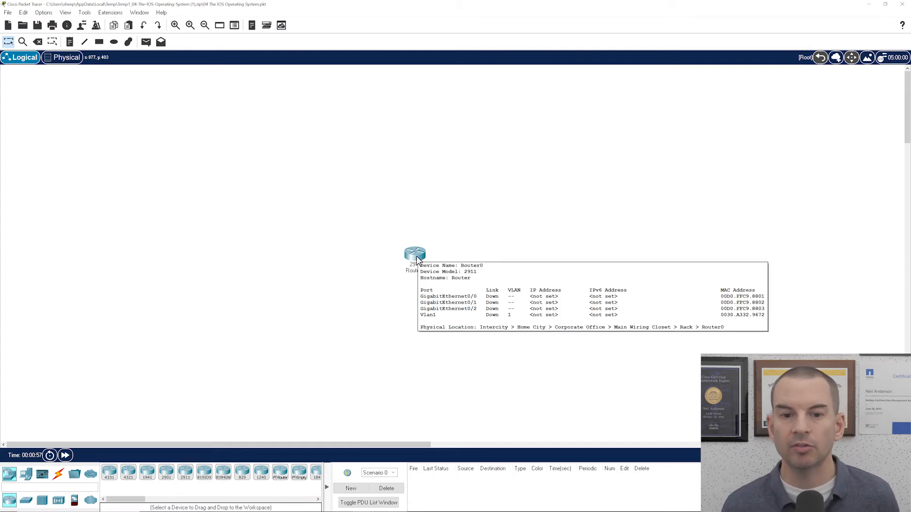
mouse_move(413, 295)
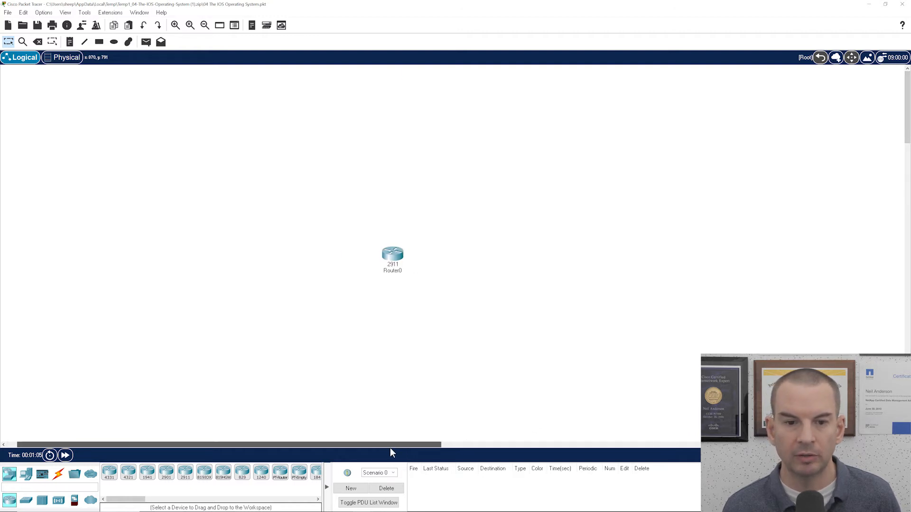
- Open Router0's device window in the Logical workspace and switch to its CLI console
left_click_drag(392, 258, 414, 258)
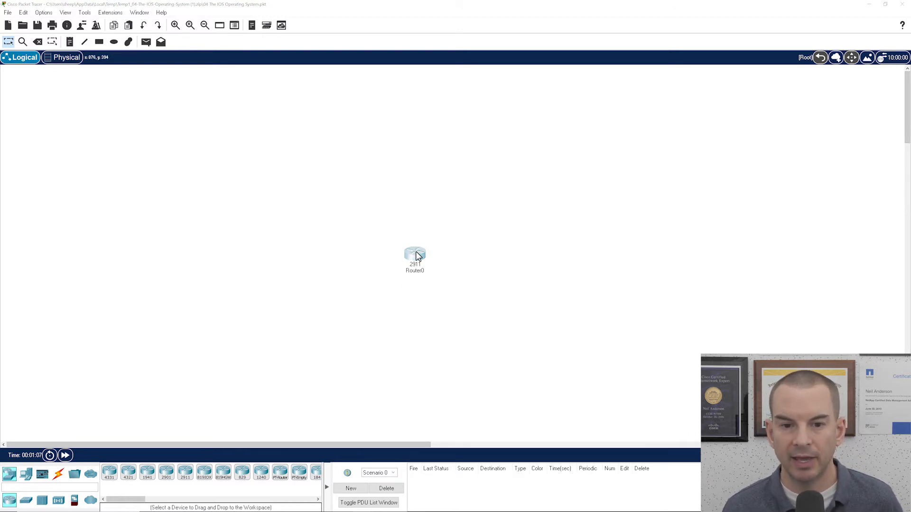
double_click(415, 255)
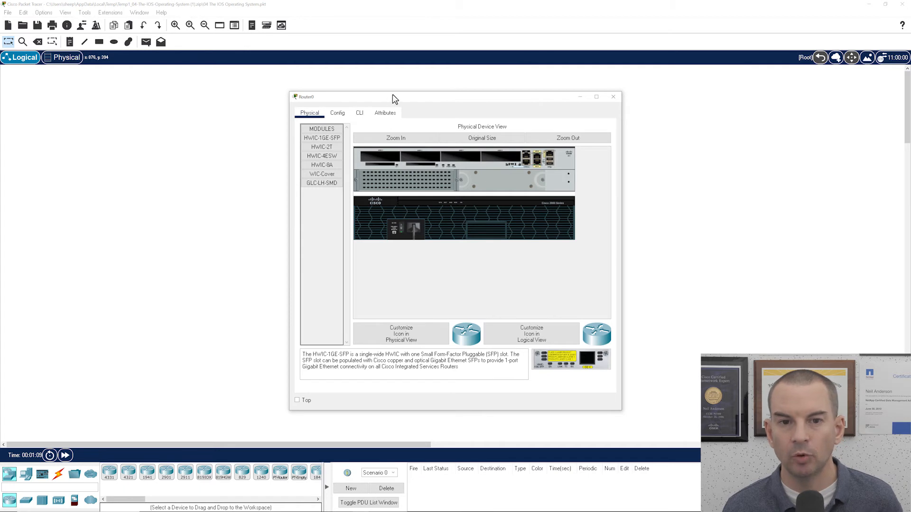
mouse_move(364, 127)
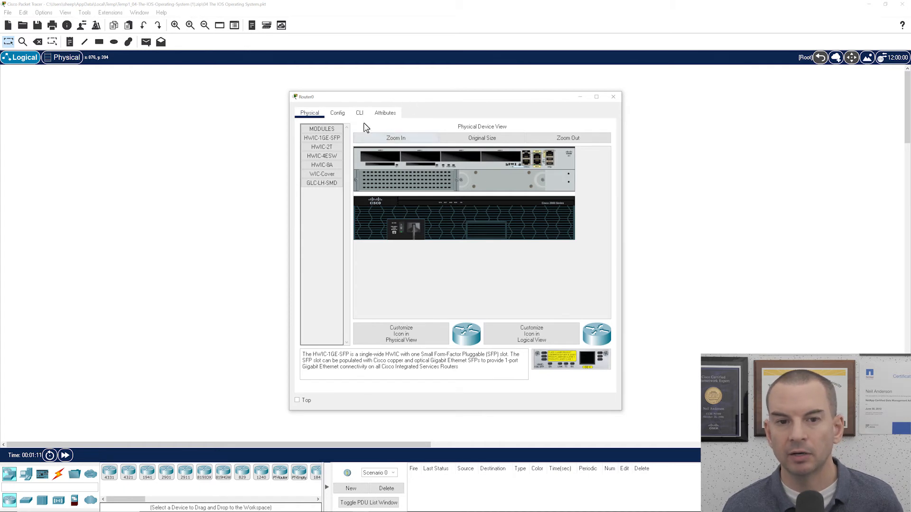
left_click(359, 113)
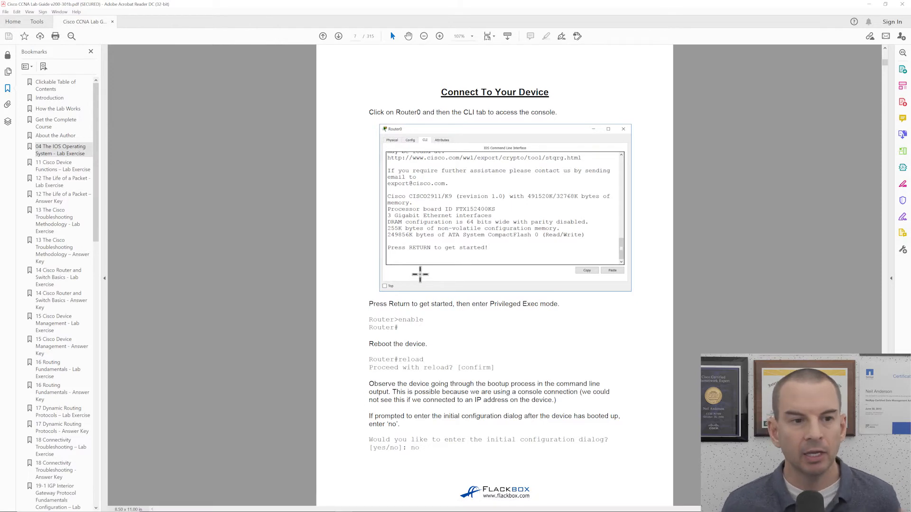
mouse_move(113, 165)
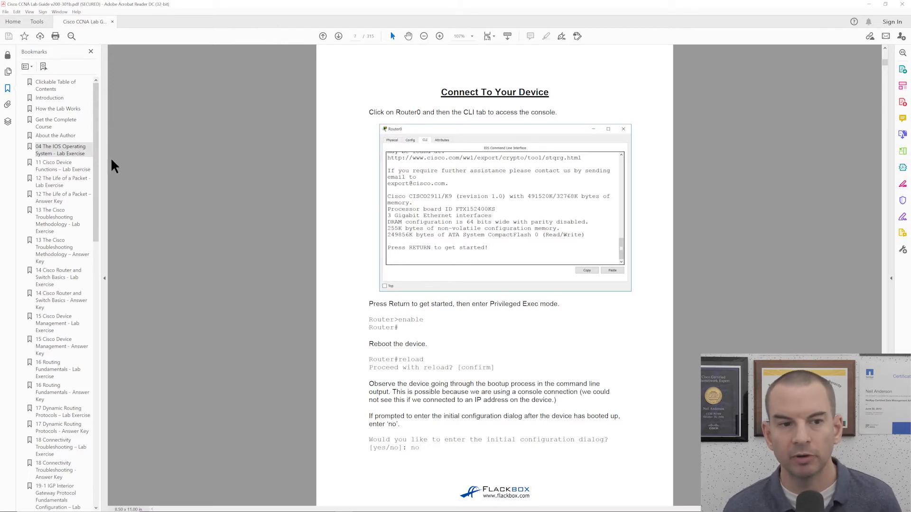
mouse_move(405, 255)
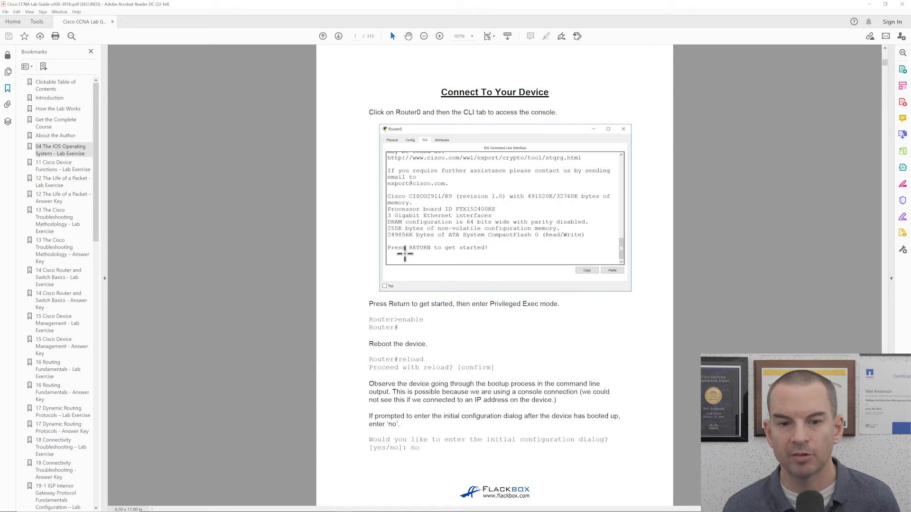
- Page through the IOS lab, then jump to the '12 The Life of a Packet - Lab Exercise' bookmark
left_click(338, 36)
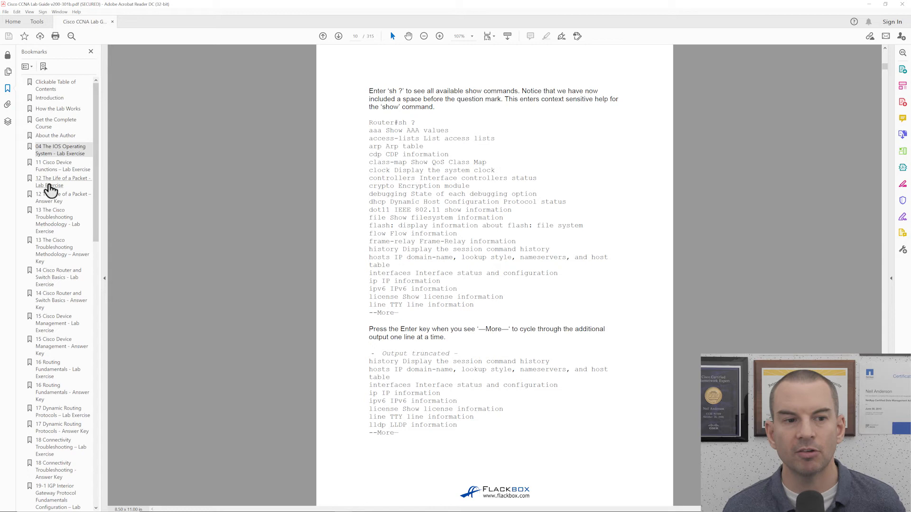
left_click(58, 182)
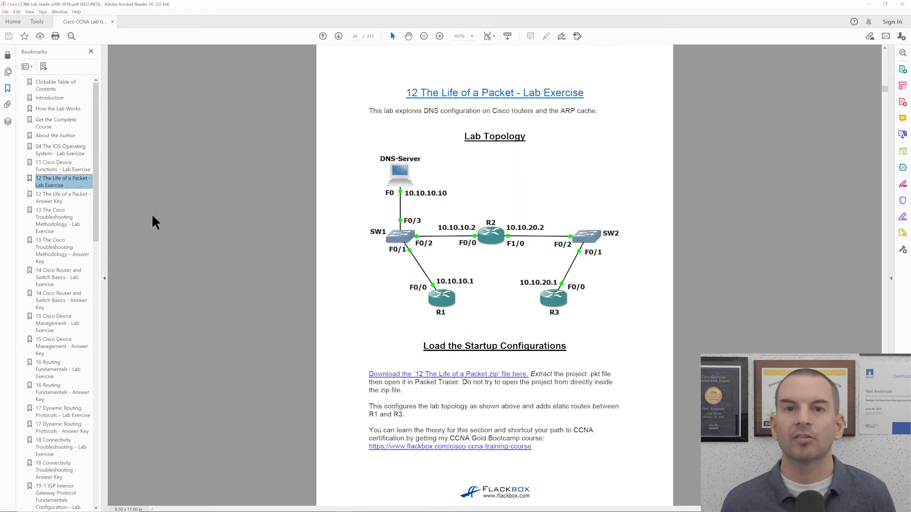
mouse_move(459, 226)
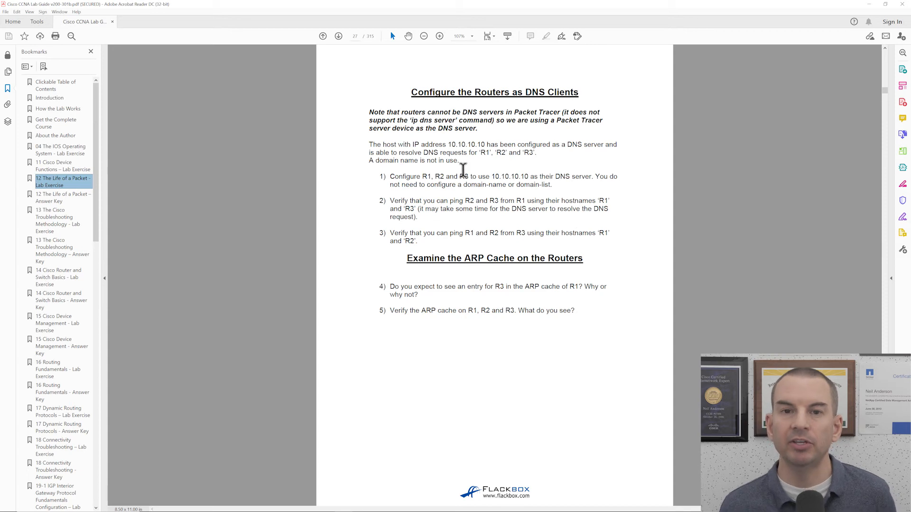
mouse_move(421, 165)
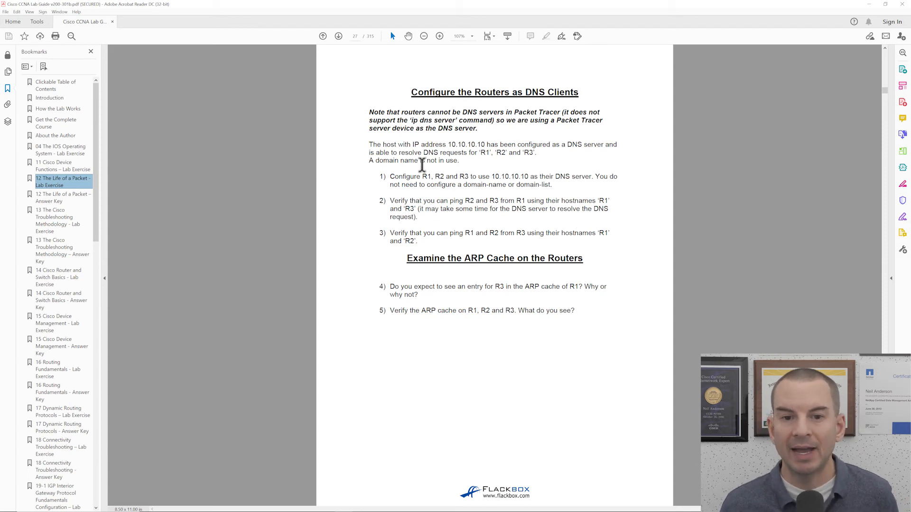
mouse_move(459, 192)
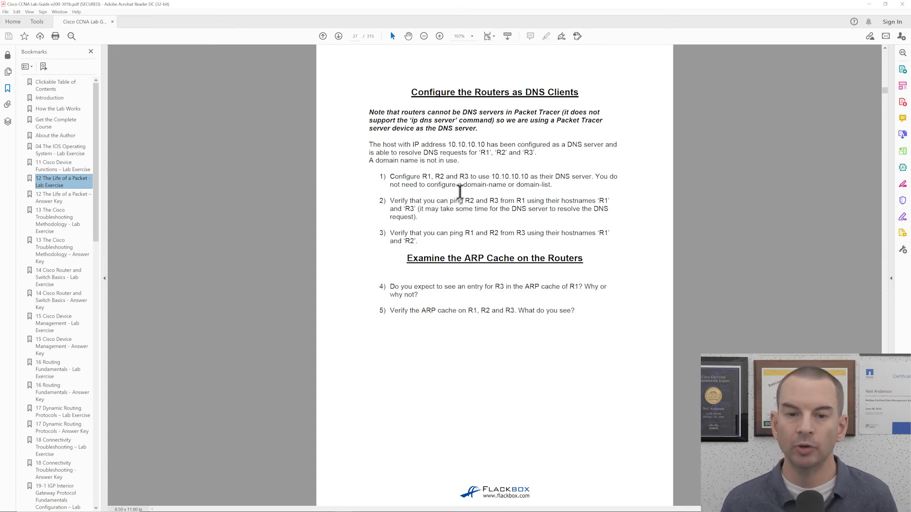
mouse_move(488, 227)
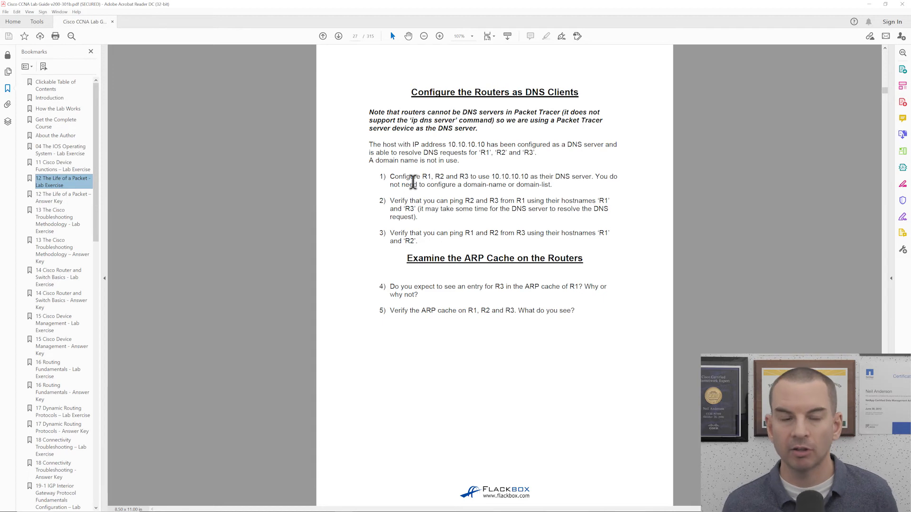
- Open the '12 The Life of a Packet – Answer Key' page via its bookmark
left_click(61, 197)
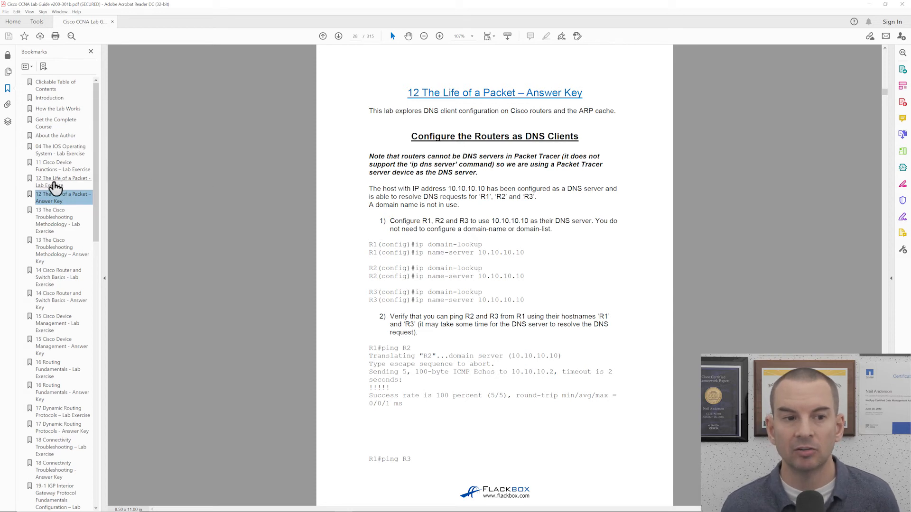
- Return to the Life of a Packet lab exercise's Configure the Routers as DNS Clients tasks
left_click(62, 181)
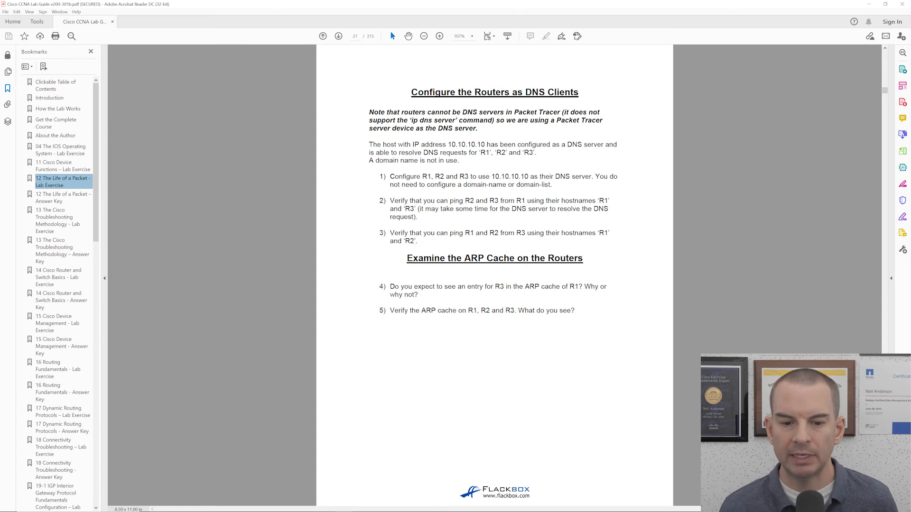
mouse_move(361, 505)
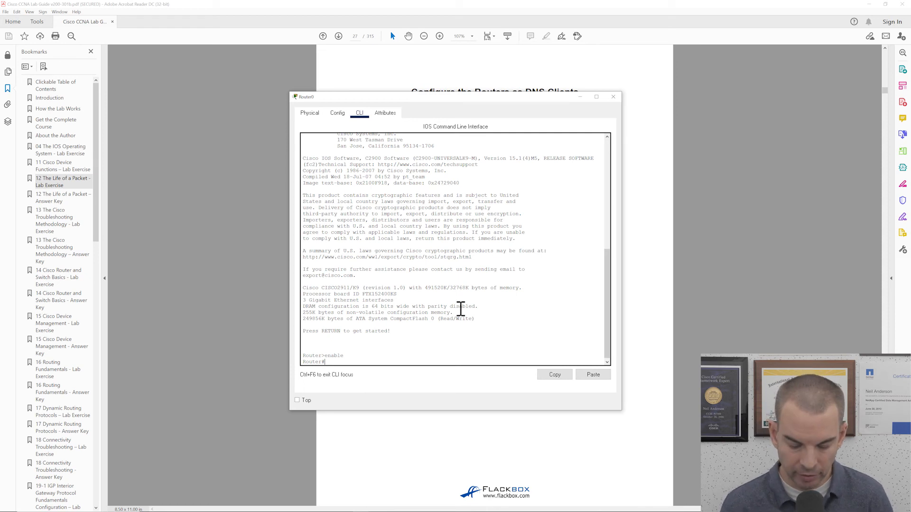
- Run 'show run interface g0/0' on Router0's console, which returns an invalid input error
type("show run interface f0/0")
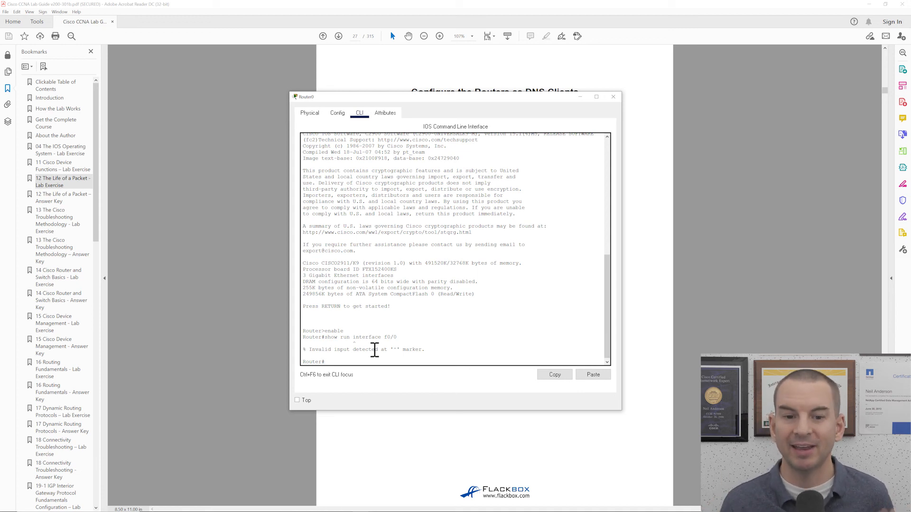
mouse_move(364, 349)
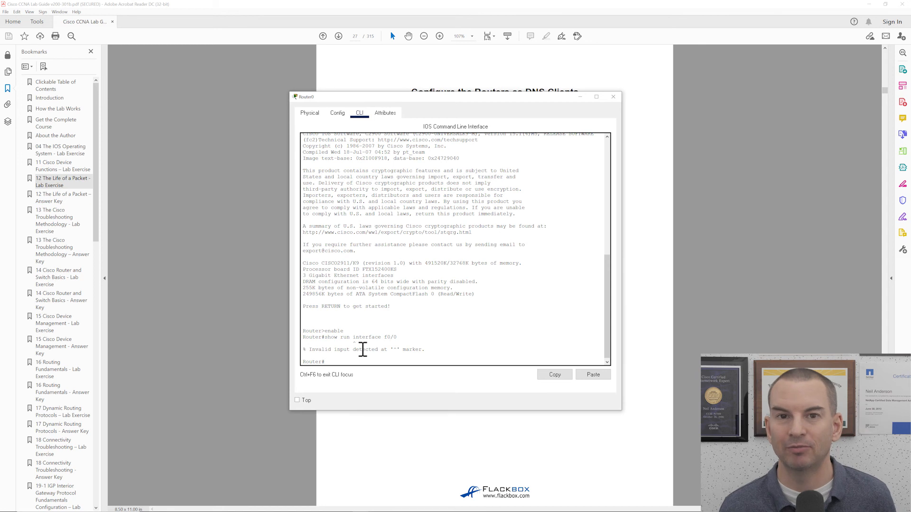